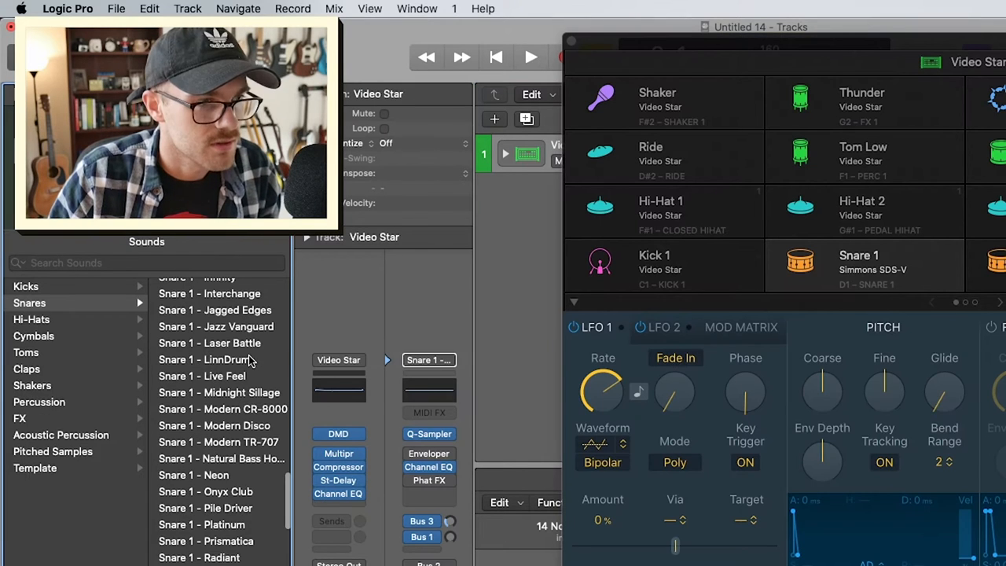
- Load Snare 1 - LinnDrum as the first snare of the Video Star kit
{"action": "left_click", "coordinate": [203, 358]}
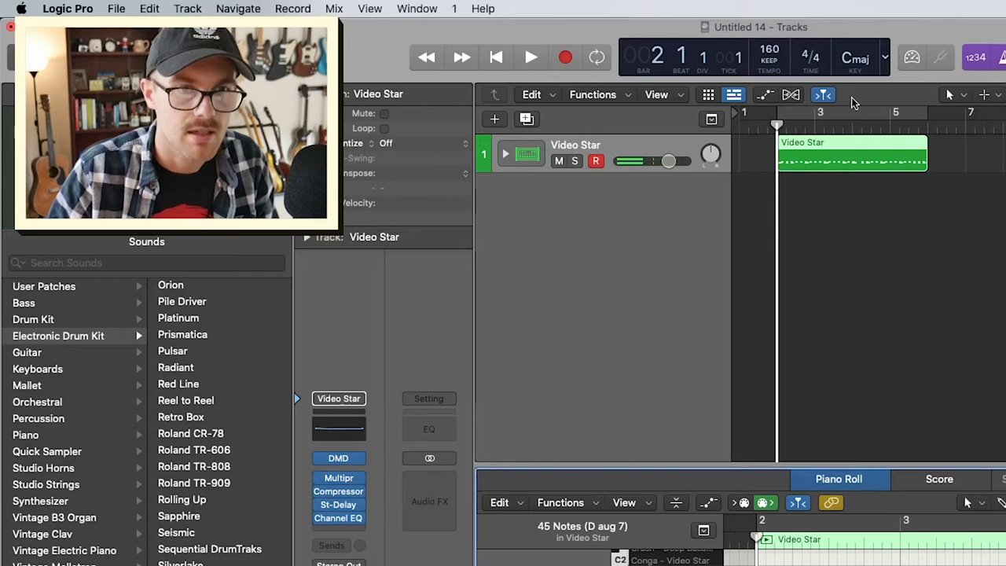
{"action": "left_click", "coordinate": [531, 57]}
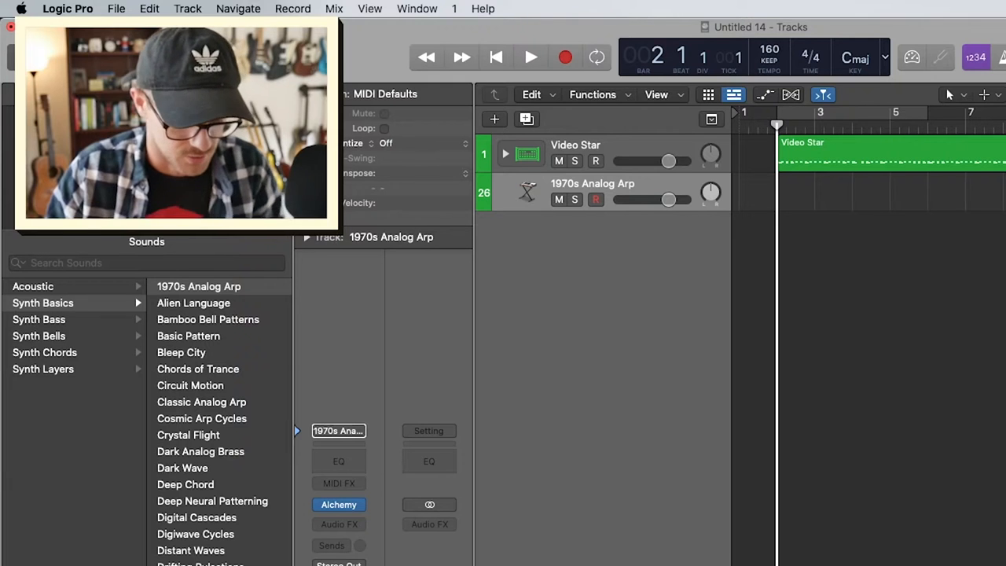
- Load the 1970s Analog Arp patch on a new instrument track and record with Cycle on
{"action": "left_click", "coordinate": [594, 198]}
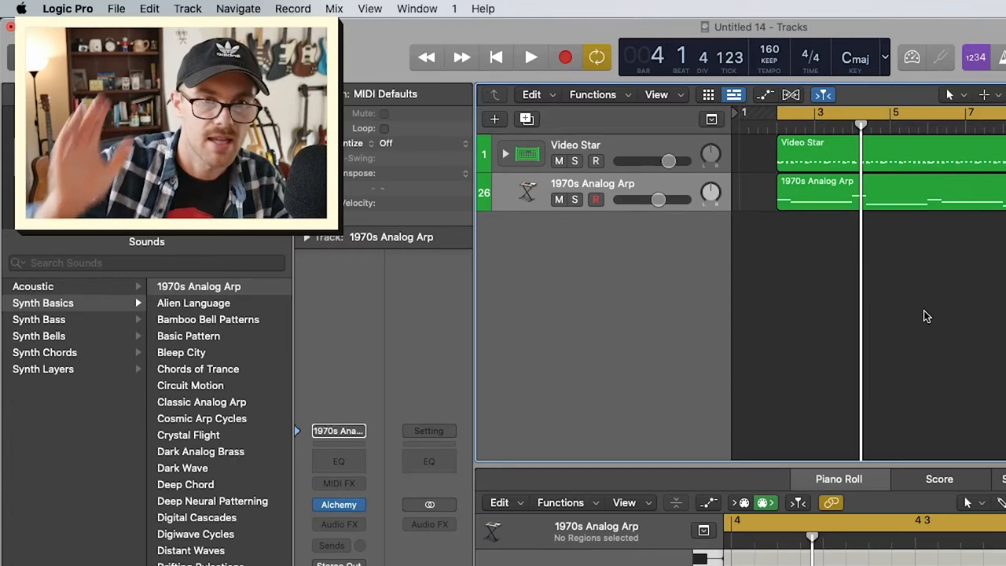
{"action": "left_click", "coordinate": [531, 56]}
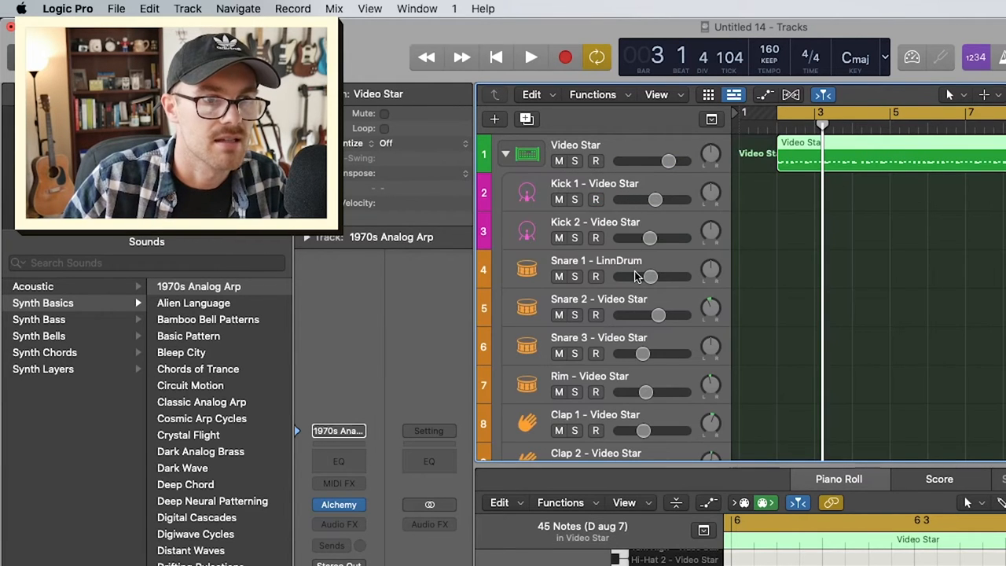
- Load Hi-Hat 1 - Modern Disco and put a Stereo Spreader on the Video Star channel
{"action": "scroll", "scroll_direction": "down", "scroll_amount": 3}
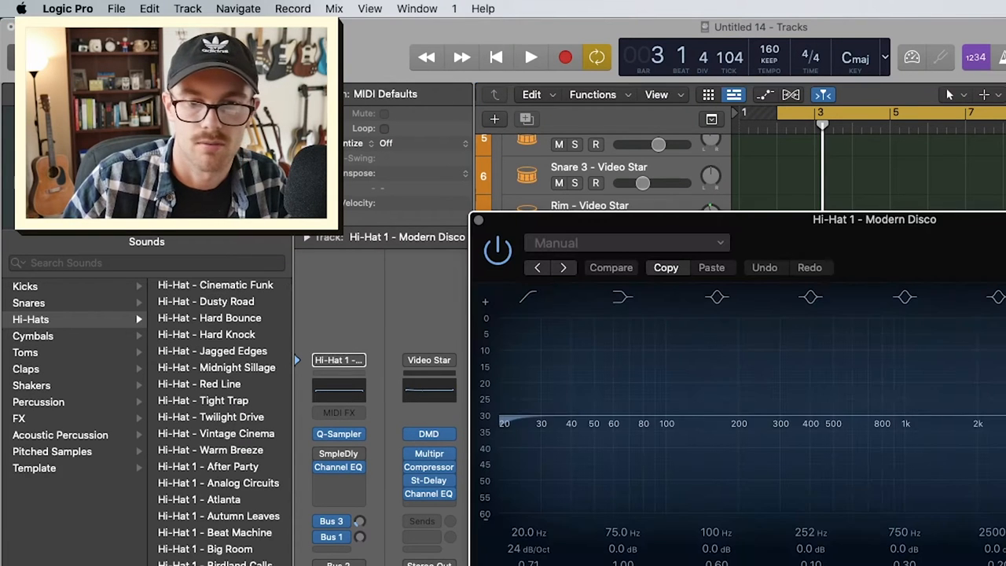
{"action": "left_click", "coordinate": [532, 56]}
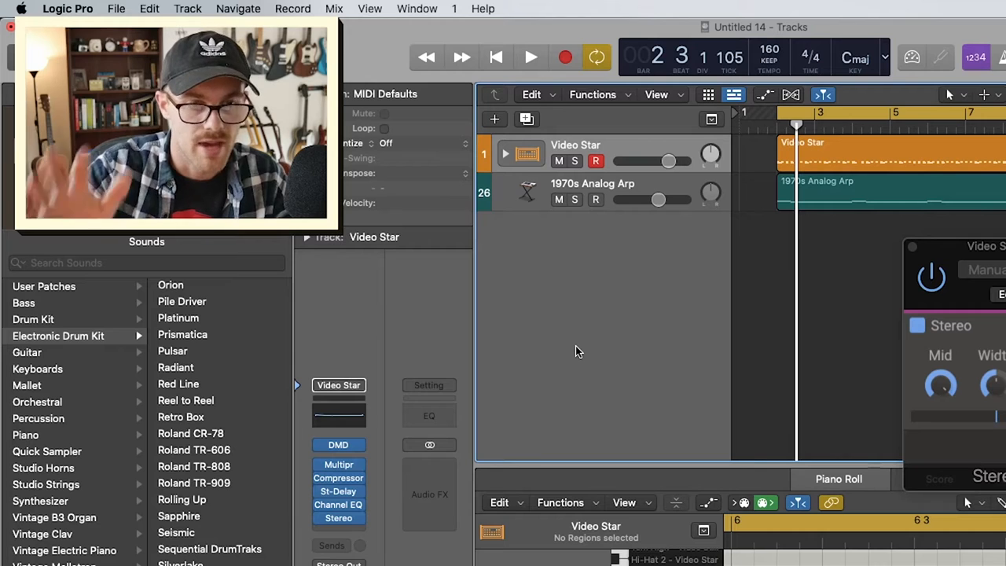
{"action": "mouse_move", "coordinate": [897, 401]}
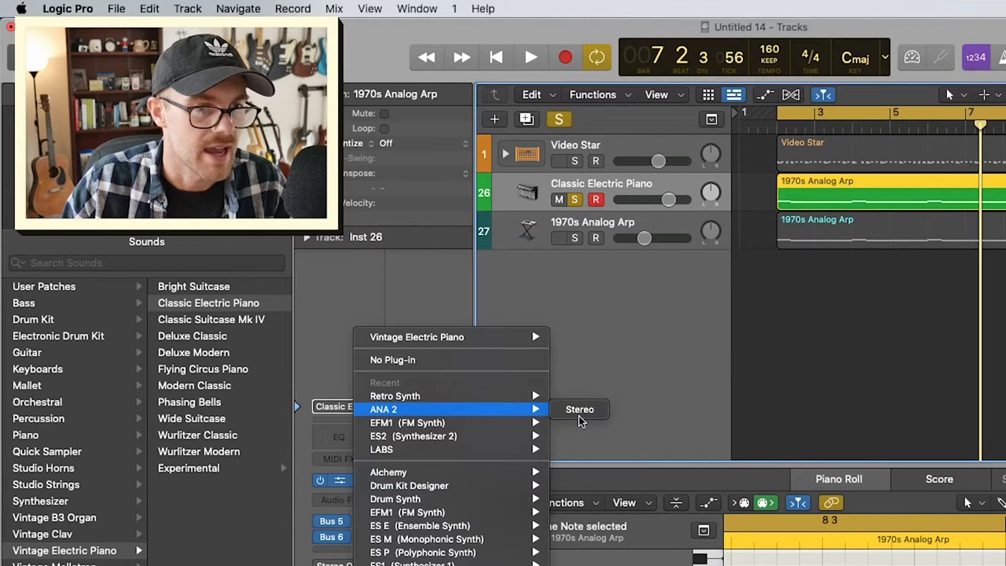
- Load ANA 2 in stereo with the Juno 60 Swells patch and solo the track
{"action": "left_click", "coordinate": [579, 409]}
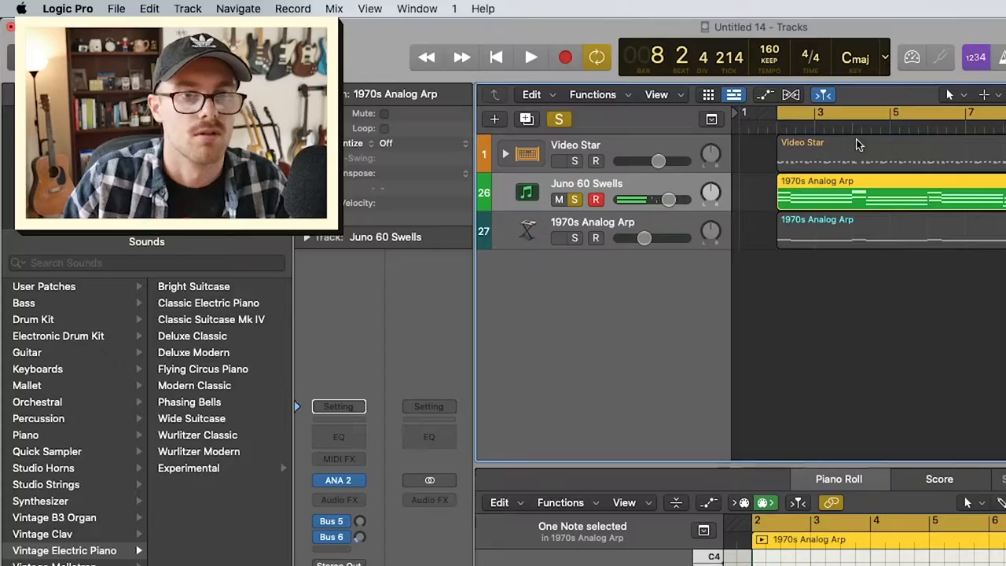
{"action": "left_click", "coordinate": [594, 198]}
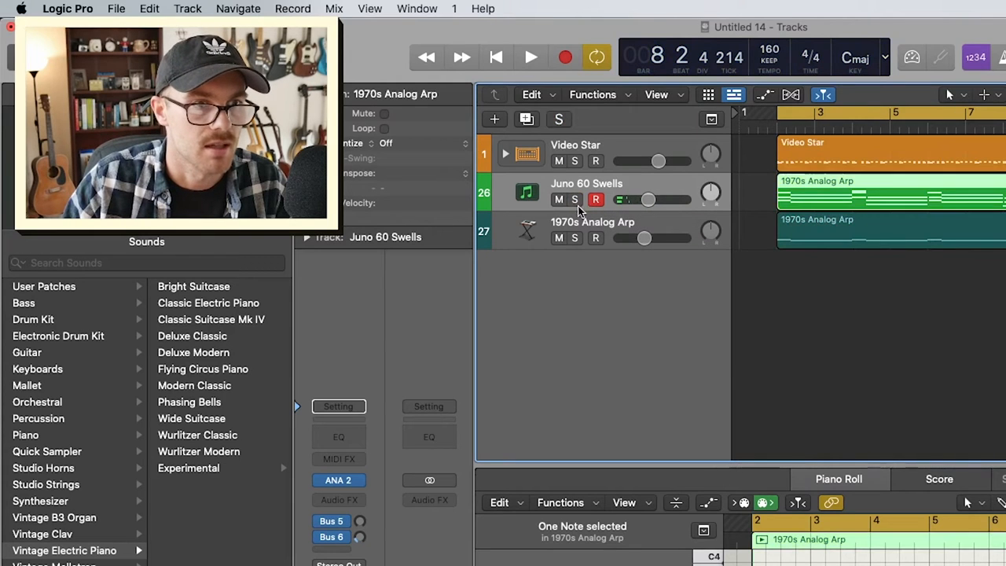
{"action": "mouse_move", "coordinate": [902, 195]}
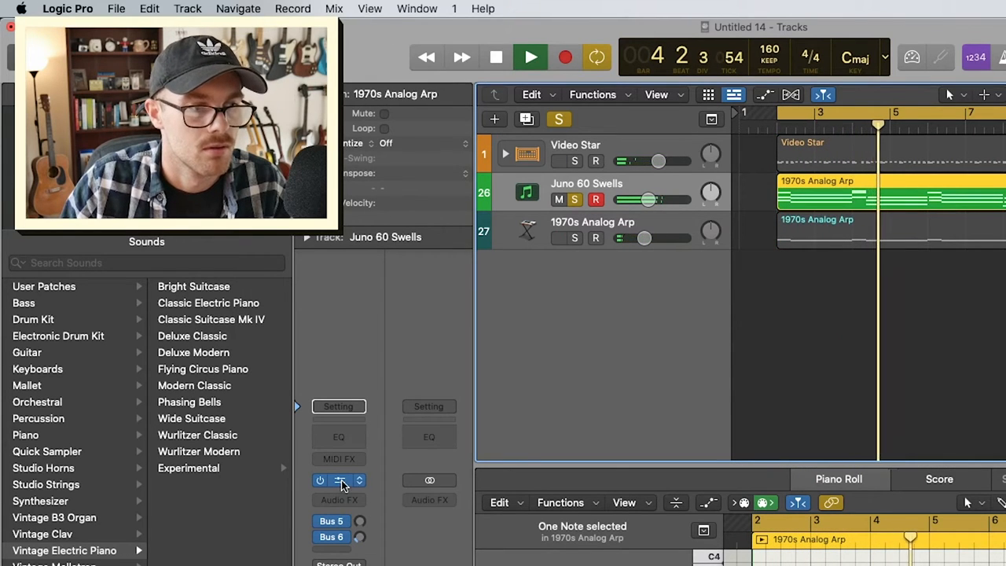
- Add a Channel EQ to Juno 60 Swells with both low-cut and high-cut bands enabled
{"action": "left_click", "coordinate": [339, 494]}
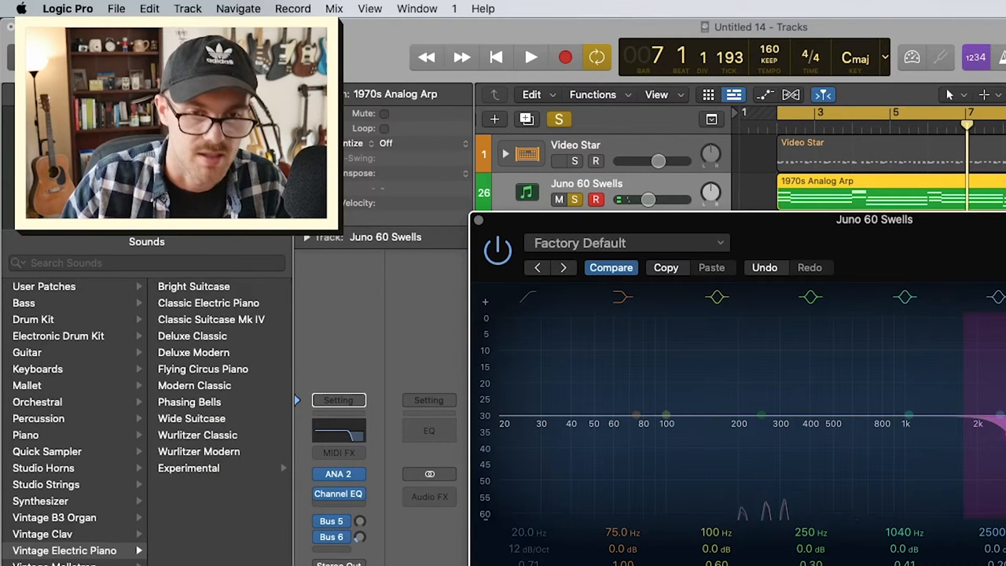
{"action": "left_click", "coordinate": [532, 57]}
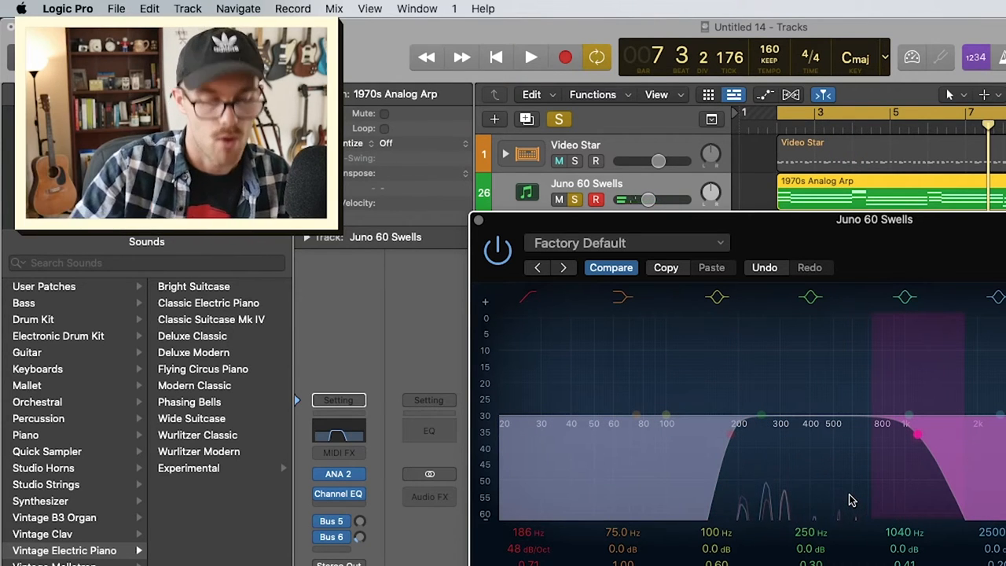
{"action": "left_click", "coordinate": [531, 56]}
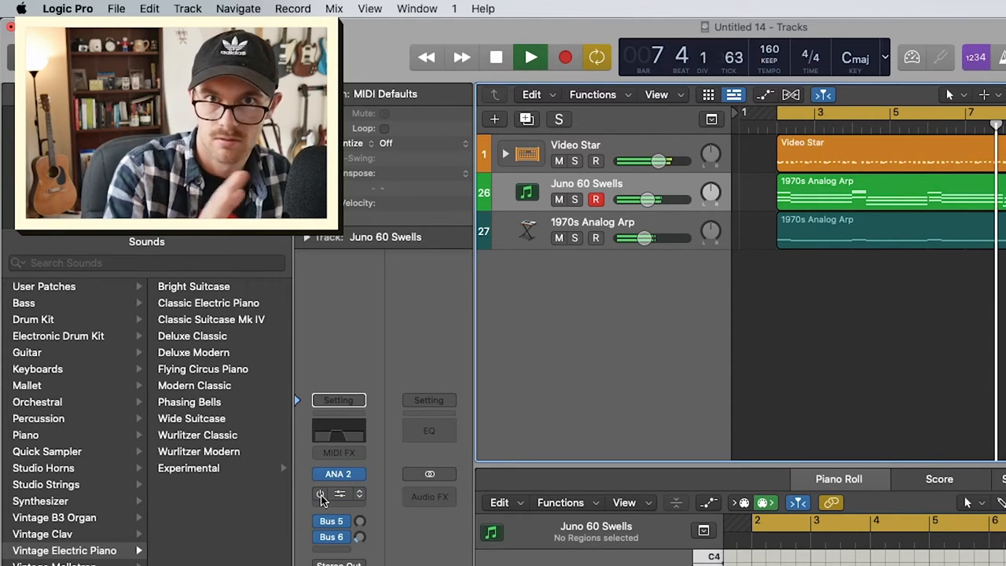
{"action": "left_click", "coordinate": [338, 494]}
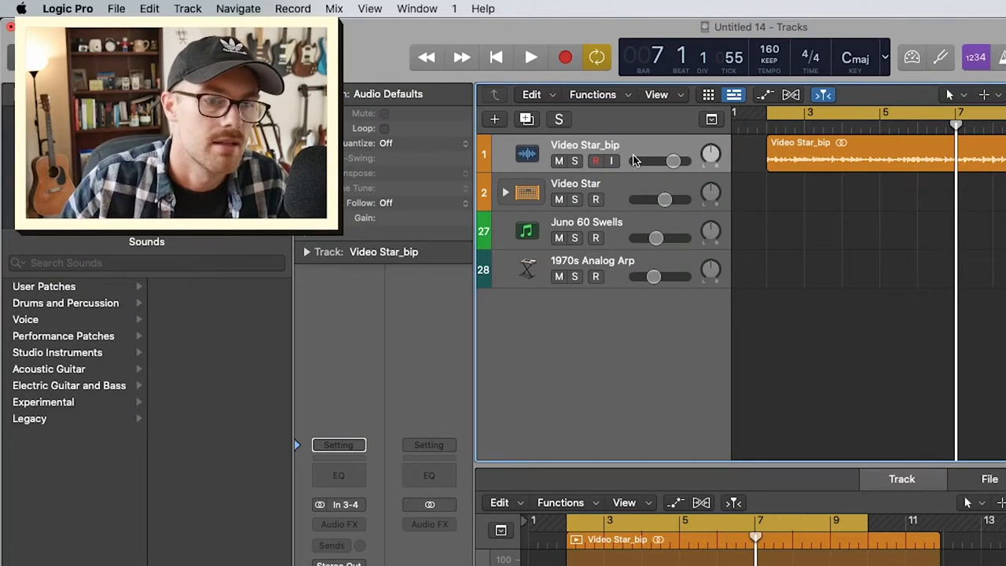
- Add a Channel EQ to Video Star_bip with a low-cut around 214 Hz and a second effect slot
{"action": "left_click", "coordinate": [338, 475]}
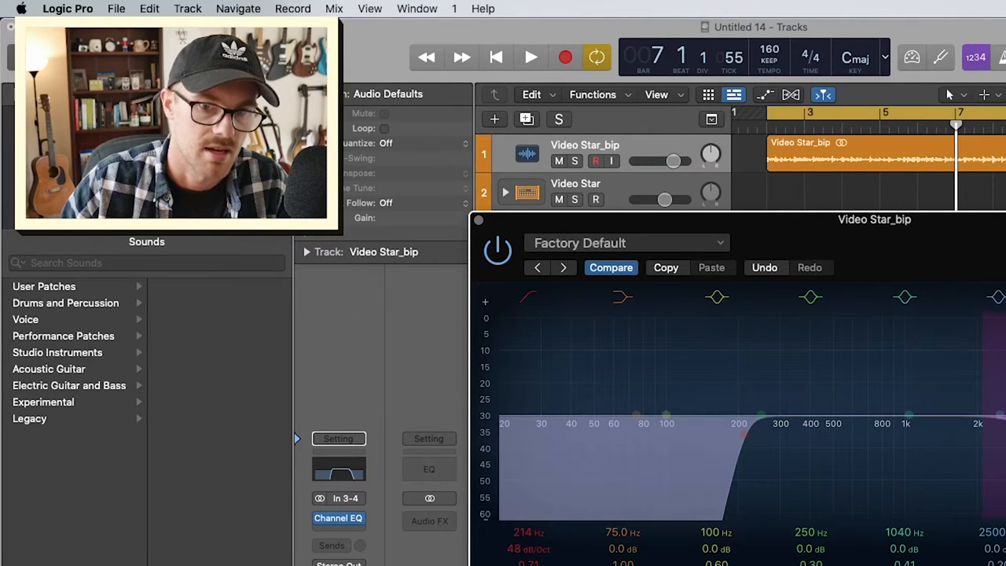
{"action": "left_click", "coordinate": [531, 56]}
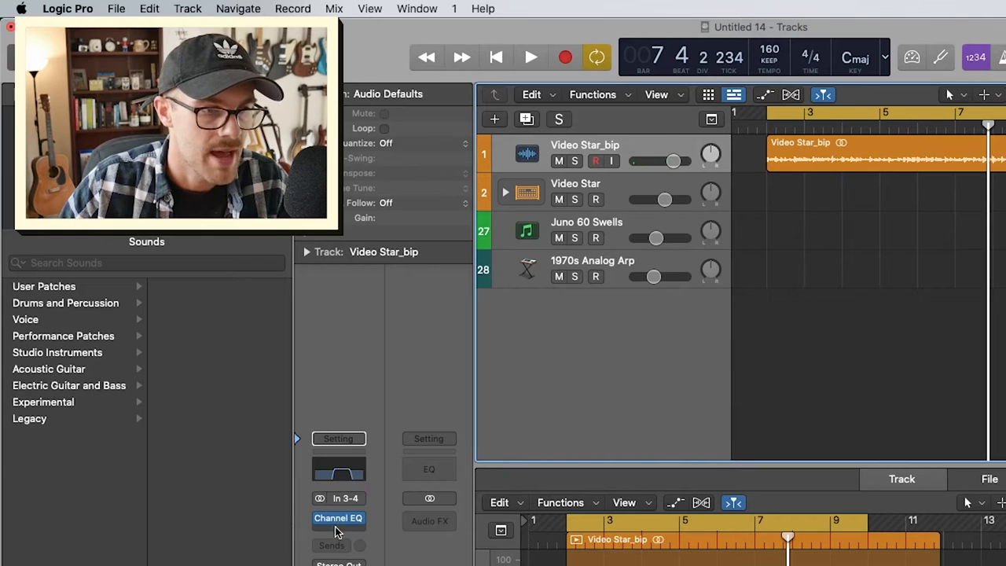
{"action": "left_click", "coordinate": [338, 519]}
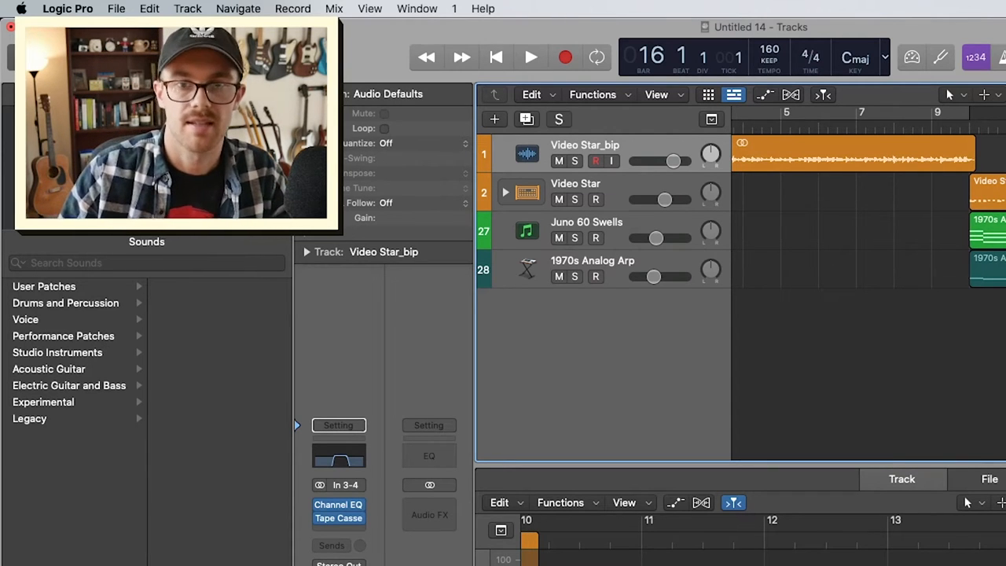
- Insert Tape Cassette after the EQ on Video Star_bip and trim its region to the intro
{"action": "left_click", "coordinate": [532, 56]}
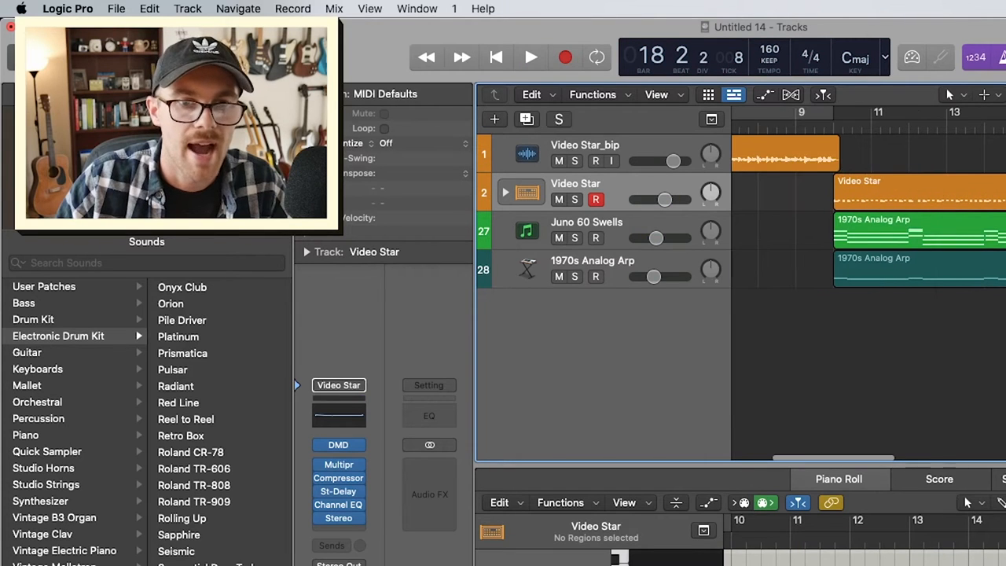
{"action": "scroll", "scroll_direction": "right", "scroll_amount": 3}
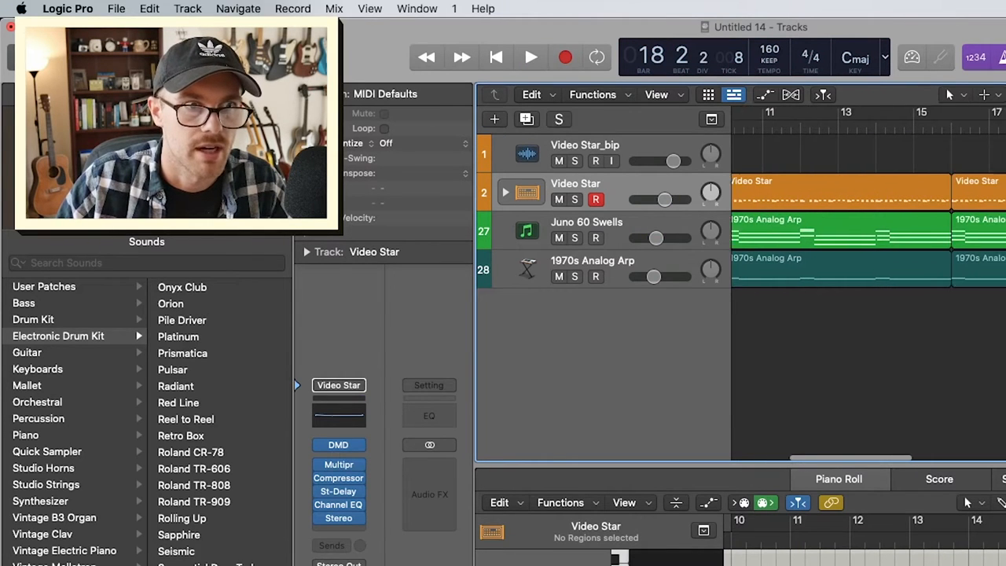
{"action": "left_click", "coordinate": [531, 57]}
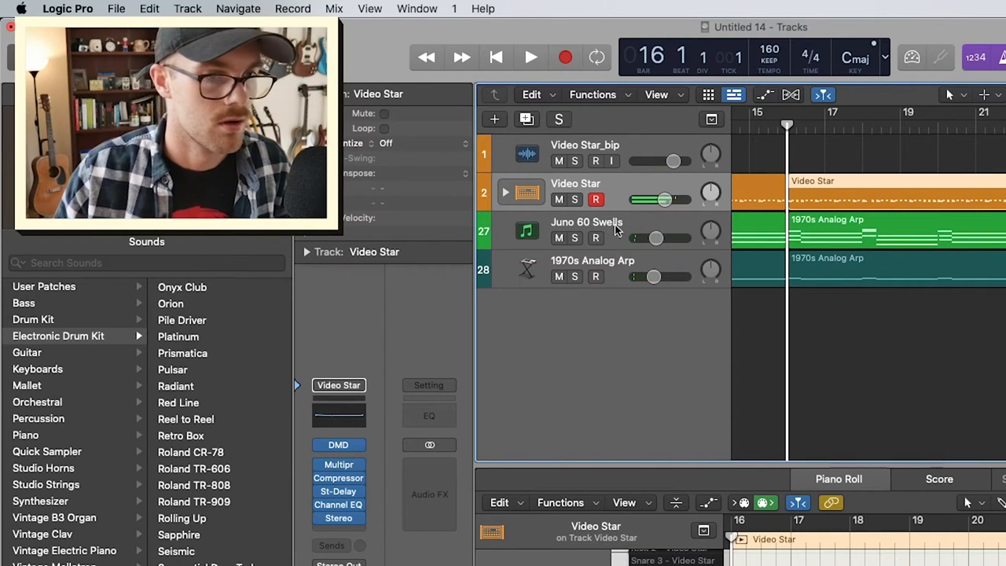
{"action": "left_click", "coordinate": [505, 192]}
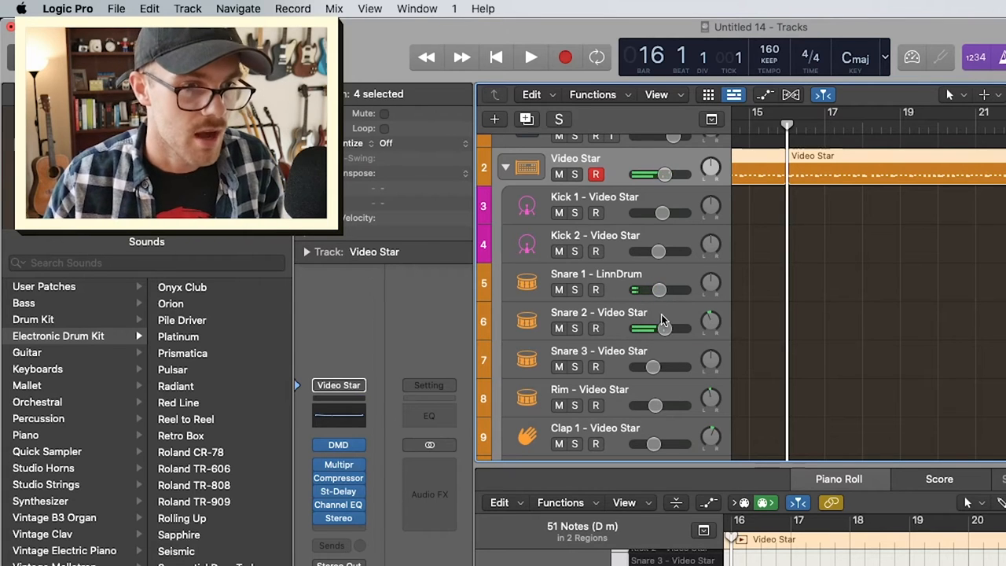
{"action": "left_click", "coordinate": [598, 311]}
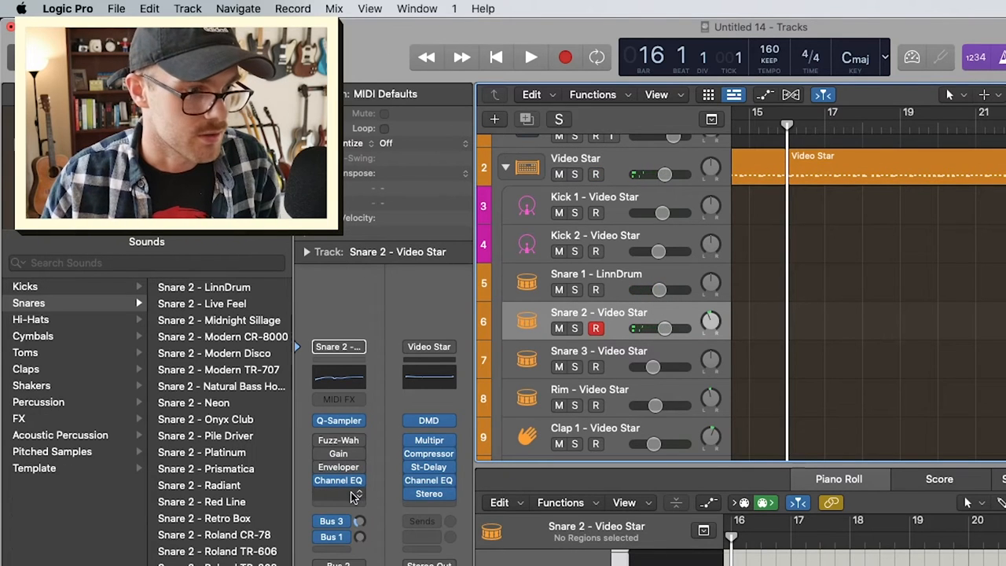
{"action": "left_click", "coordinate": [338, 479]}
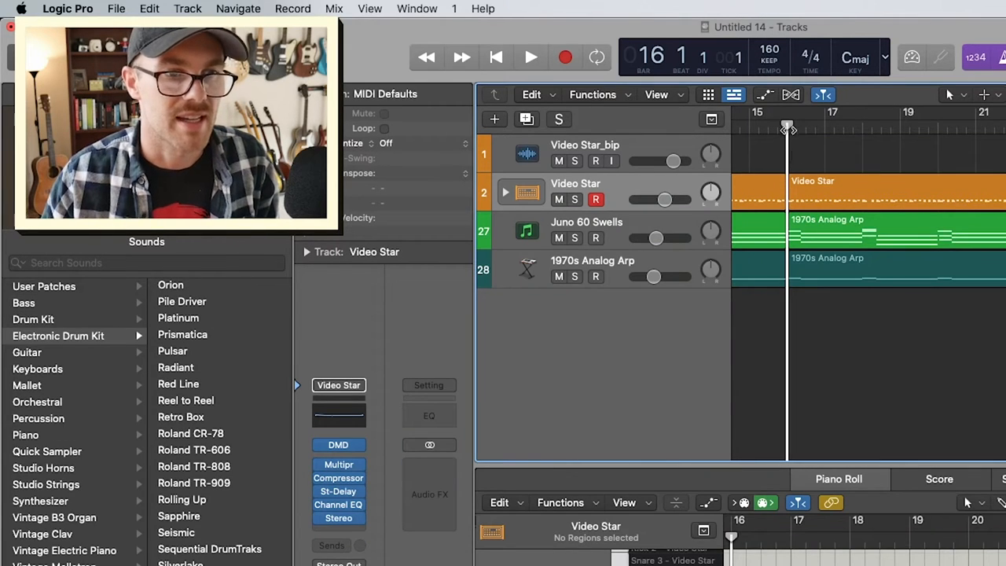
{"action": "left_click", "coordinate": [532, 57]}
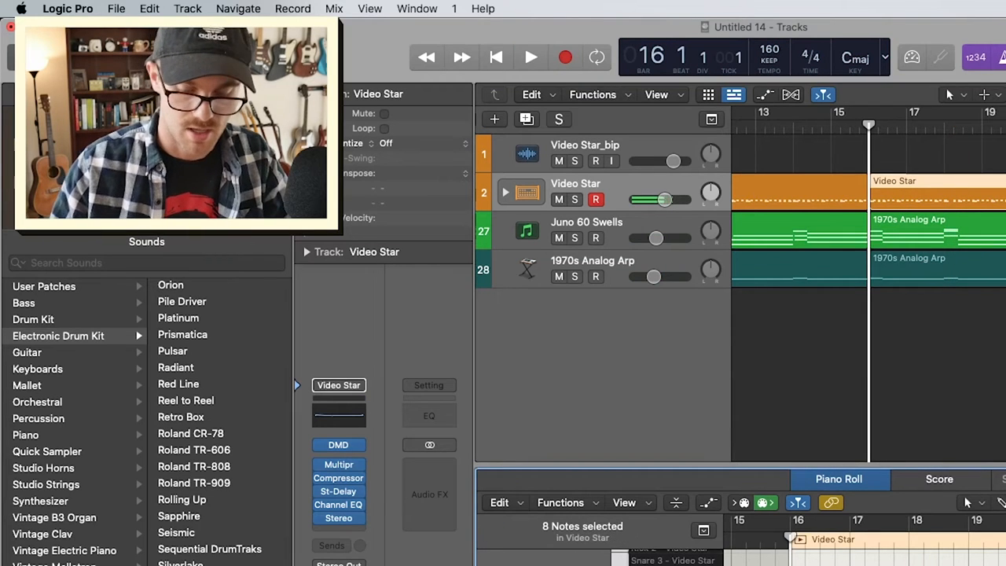
{"action": "left_click", "coordinate": [531, 57]}
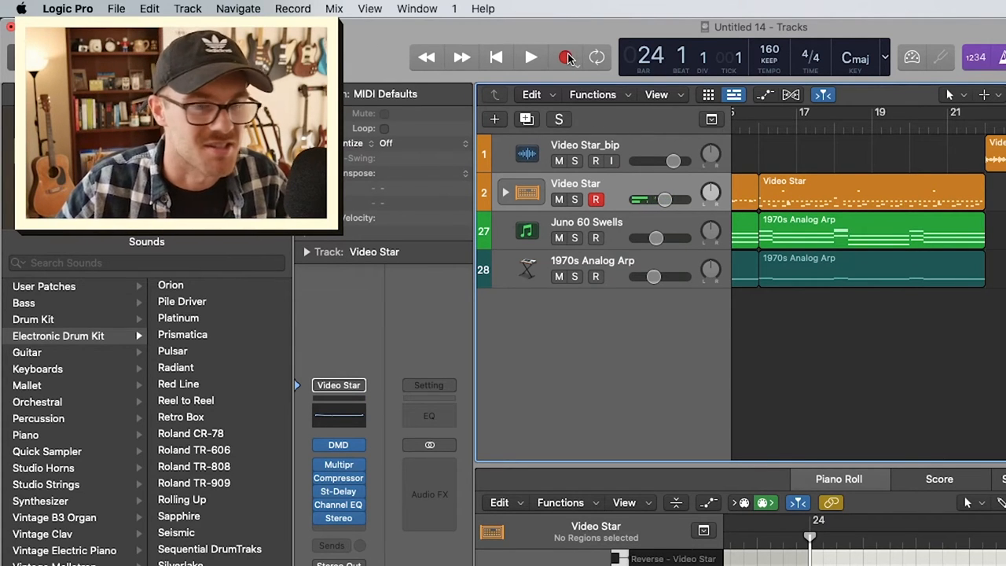
- Turn on Cycle mode over the section starting at bar 25
{"action": "left_click", "coordinate": [531, 57]}
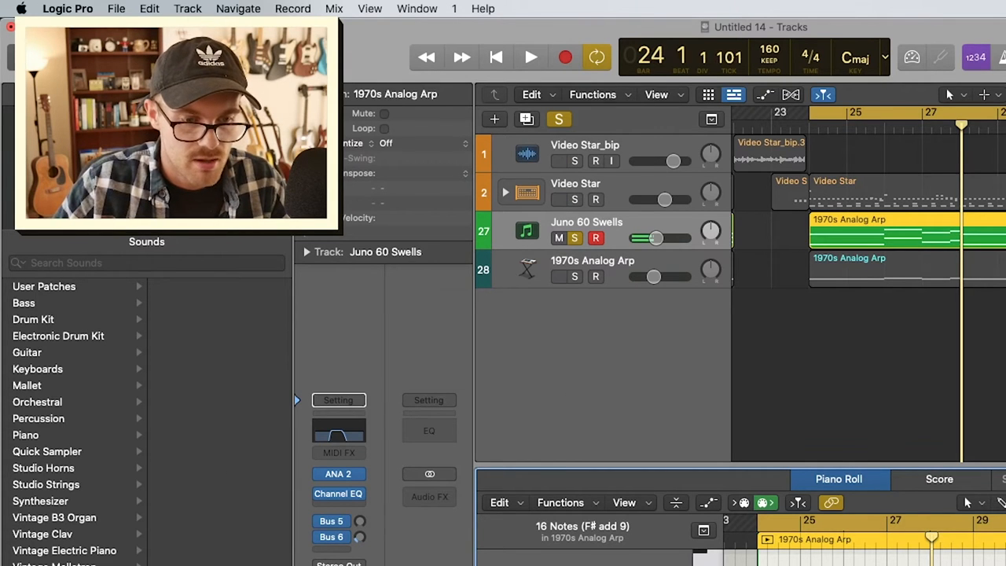
- Create Inst 27 below Juno 60 Swells running Retro Synth in stereo and adjust its controls
{"action": "left_click", "coordinate": [531, 56]}
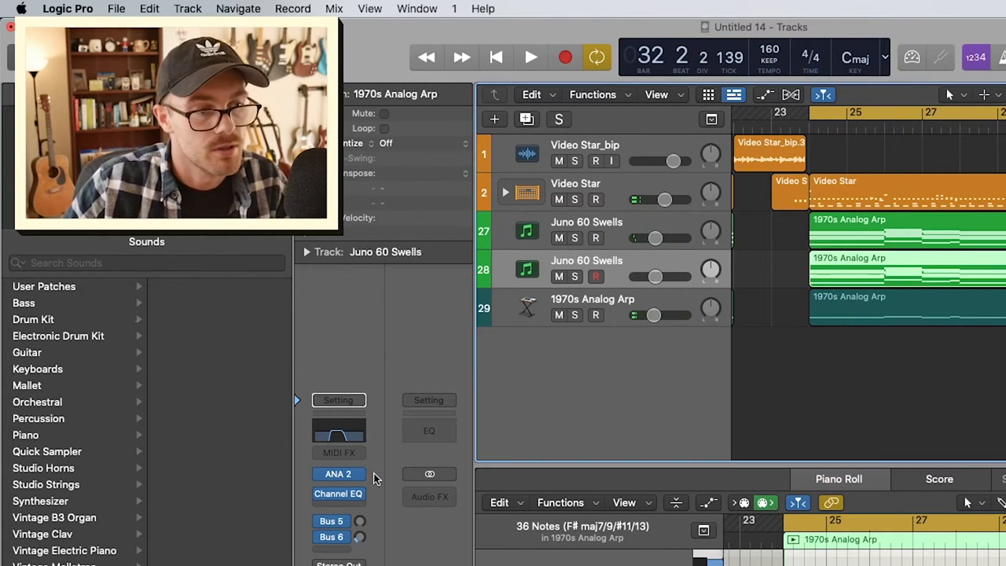
{"action": "left_click", "coordinate": [338, 473]}
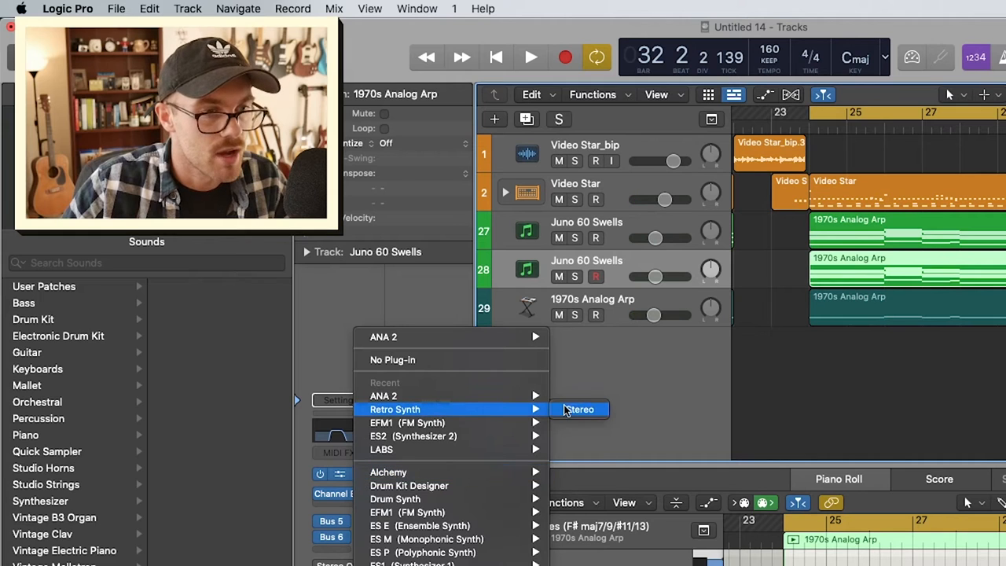
{"action": "left_click", "coordinate": [578, 408]}
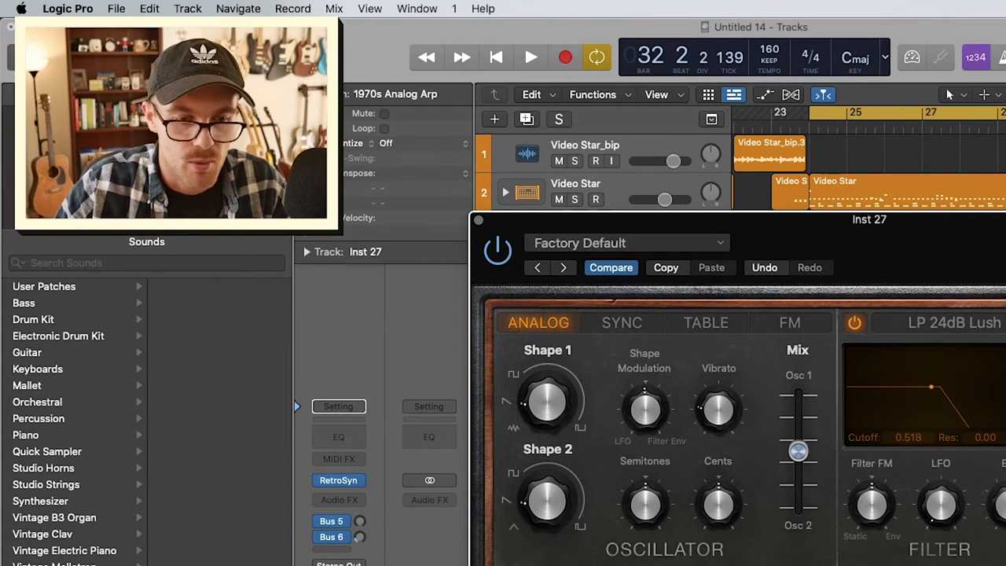
{"action": "left_click_drag", "start_coordinate": [547, 406], "coordinate": [547, 400]}
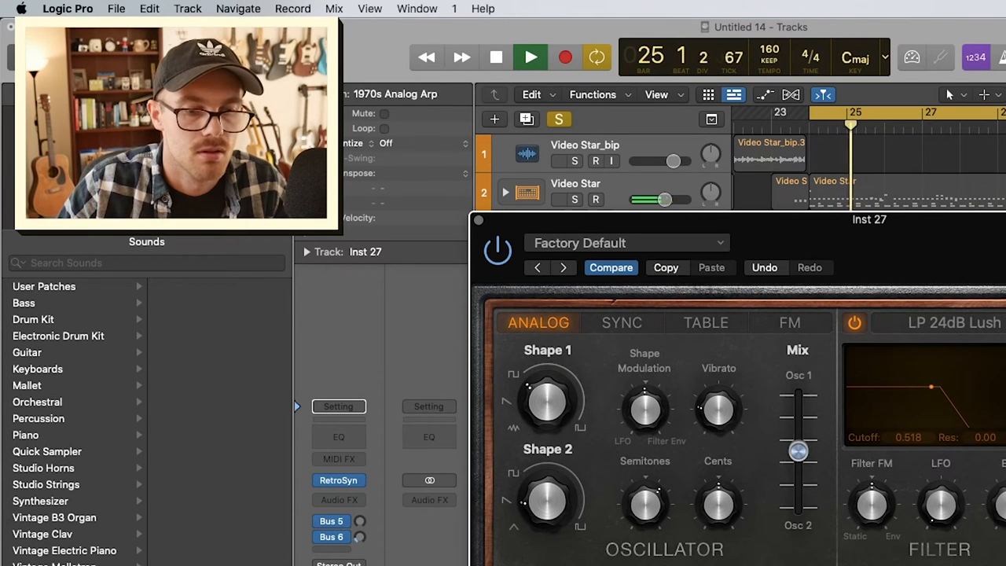
{"action": "left_click_drag", "start_coordinate": [716, 407], "coordinate": [717, 393]}
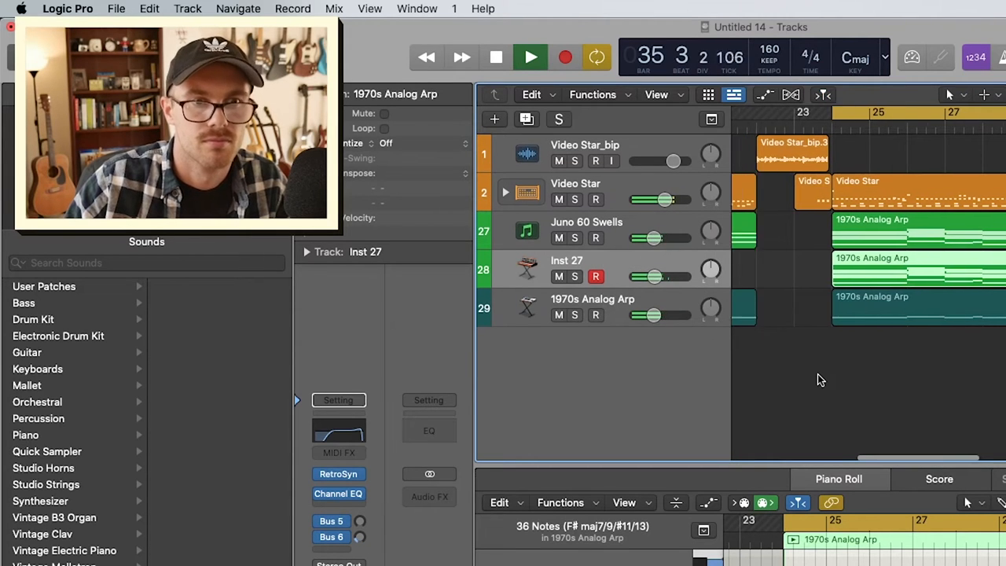
- Create Inst 28 running Retro Synth with the User Default patch
{"action": "left_click", "coordinate": [531, 56]}
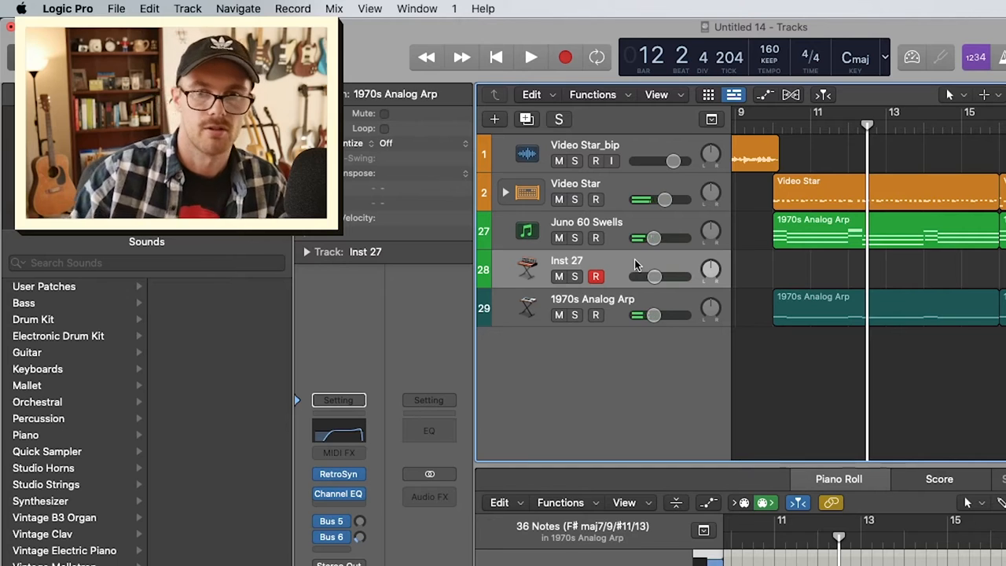
{"action": "right_click", "coordinate": [587, 229]}
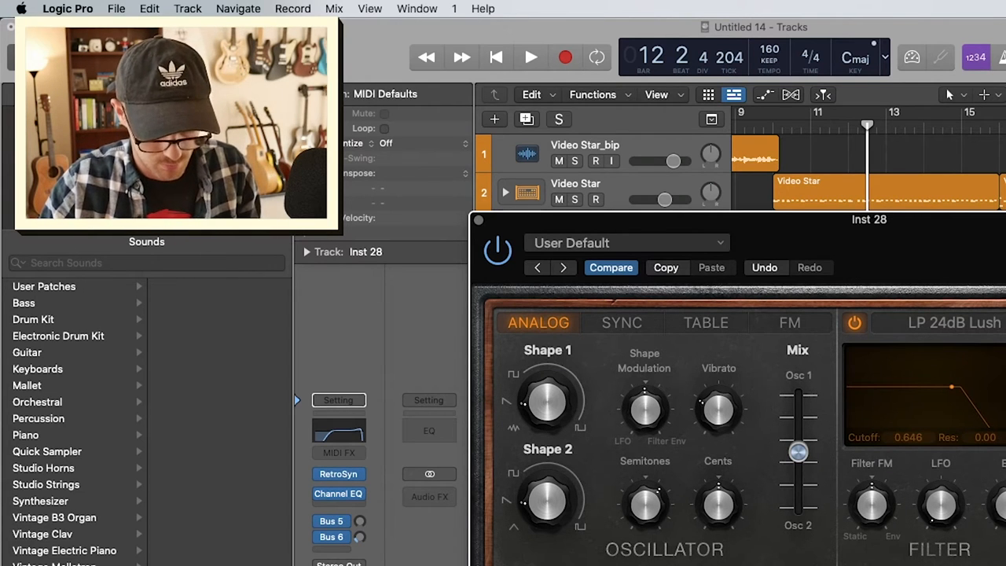
{"action": "left_click_drag", "start_coordinate": [644, 503], "coordinate": [644, 471]}
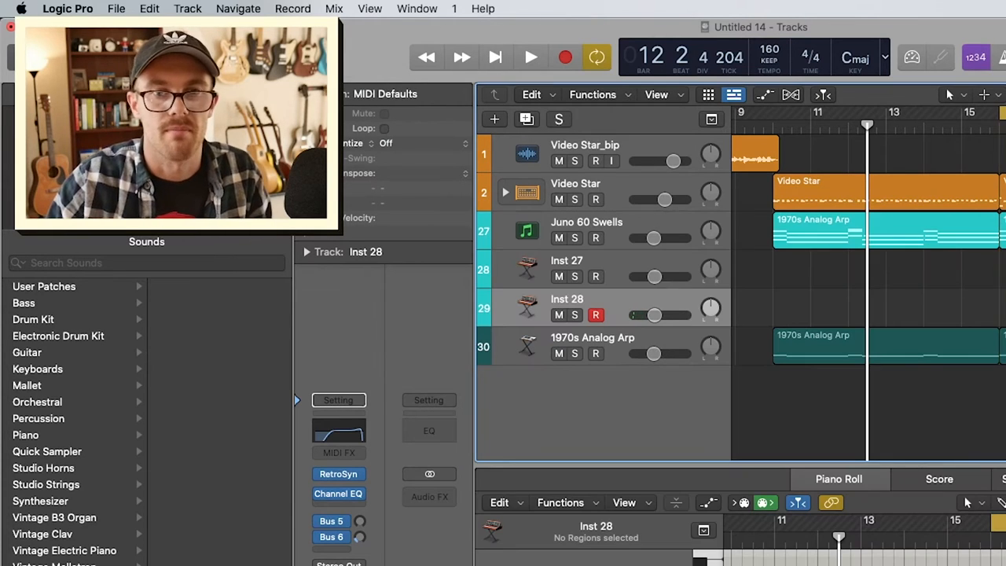
- Record the twinkly melody on the new Retro Synth track Inst 29 from bar 25 and audition it
{"action": "left_click", "coordinate": [532, 56]}
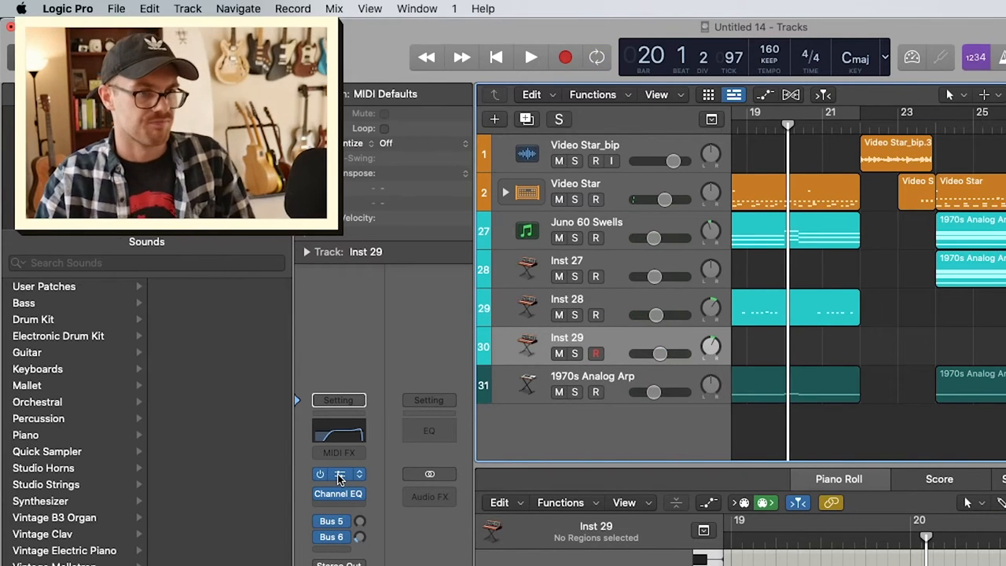
{"action": "left_click", "coordinate": [338, 473]}
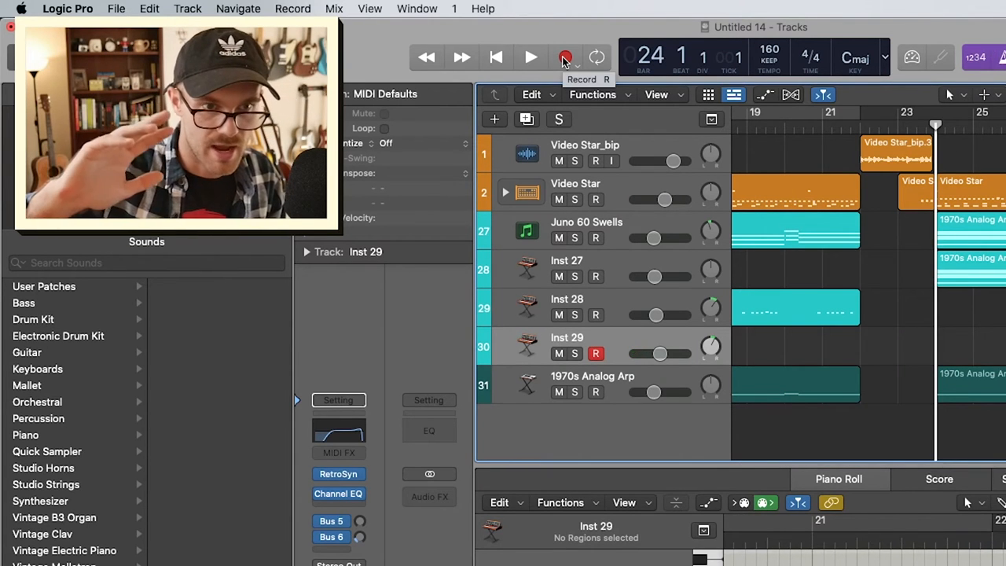
{"action": "left_click", "coordinate": [566, 56]}
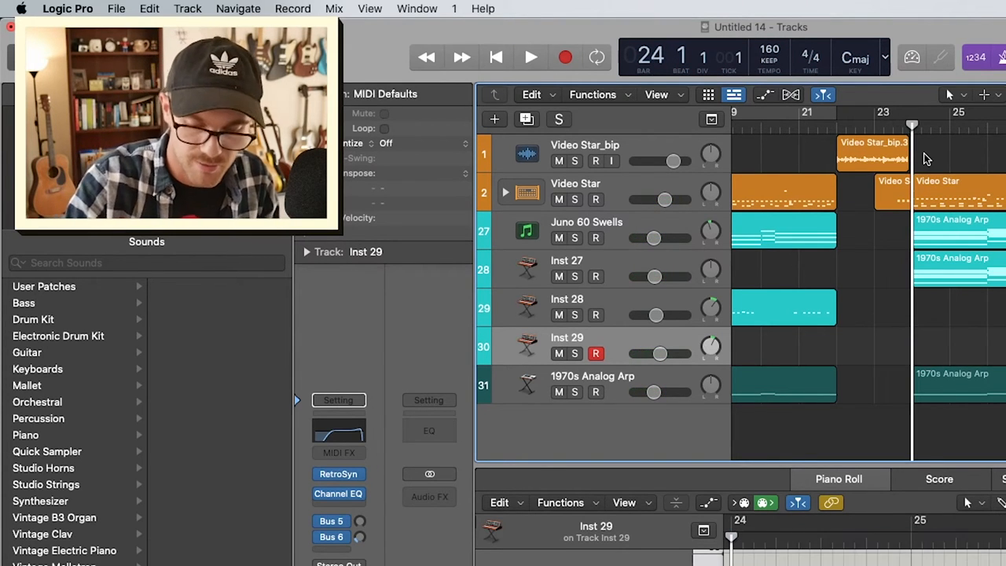
{"action": "left_click", "coordinate": [531, 56]}
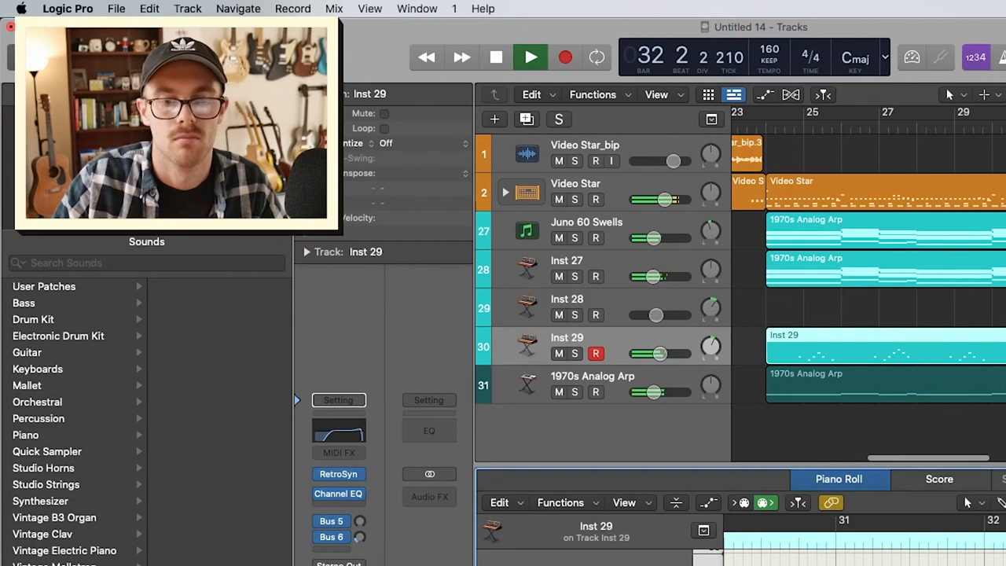